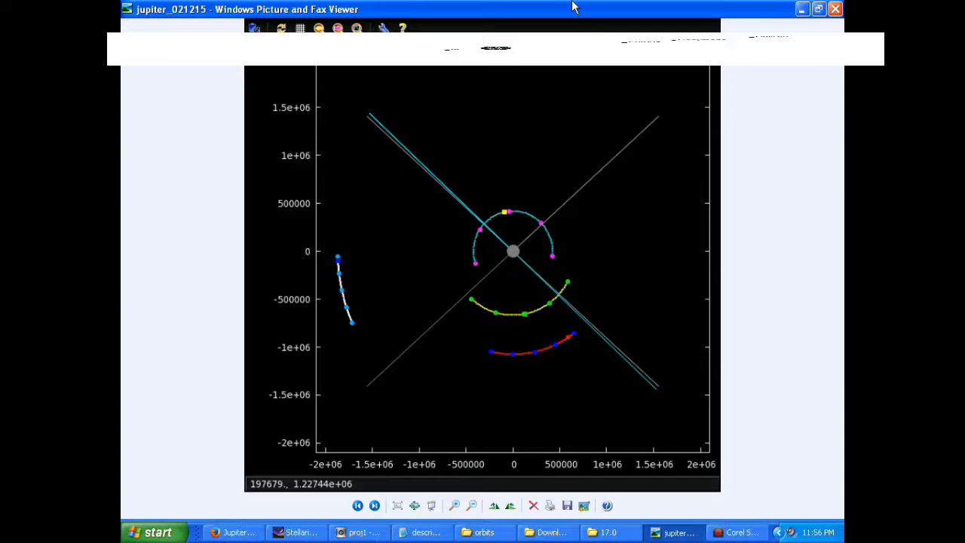
{"action": "mouse_move", "coordinate": [552, 266]}
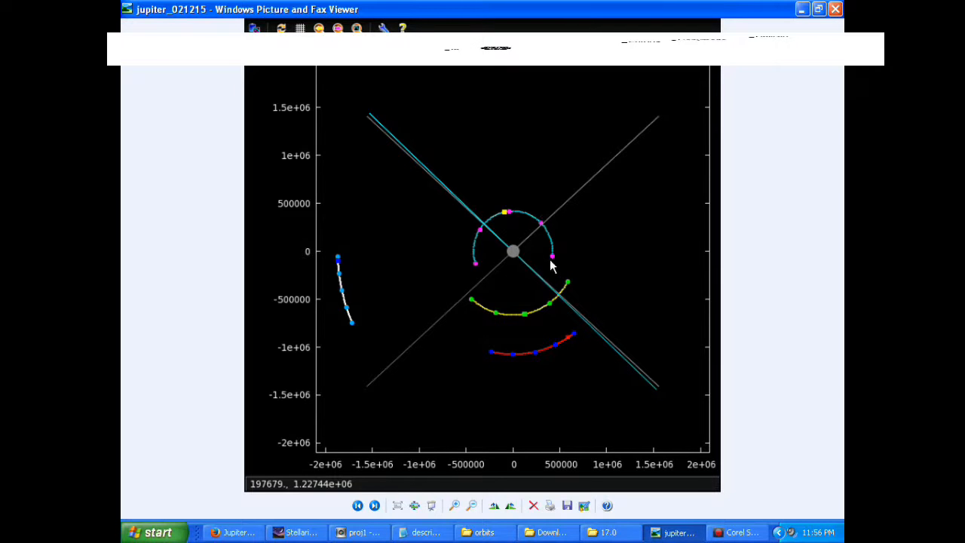
{"action": "mouse_move", "coordinate": [546, 233]}
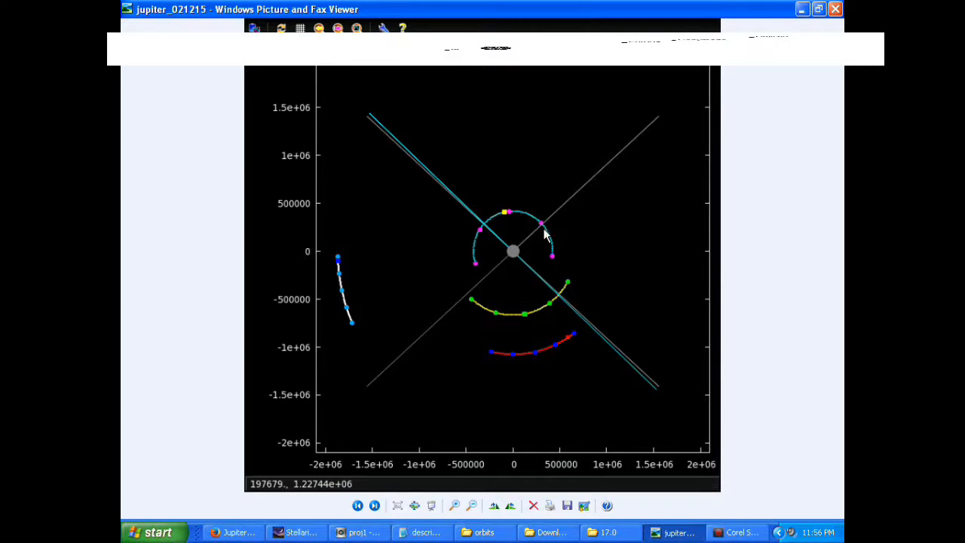
{"action": "mouse_move", "coordinate": [473, 311]}
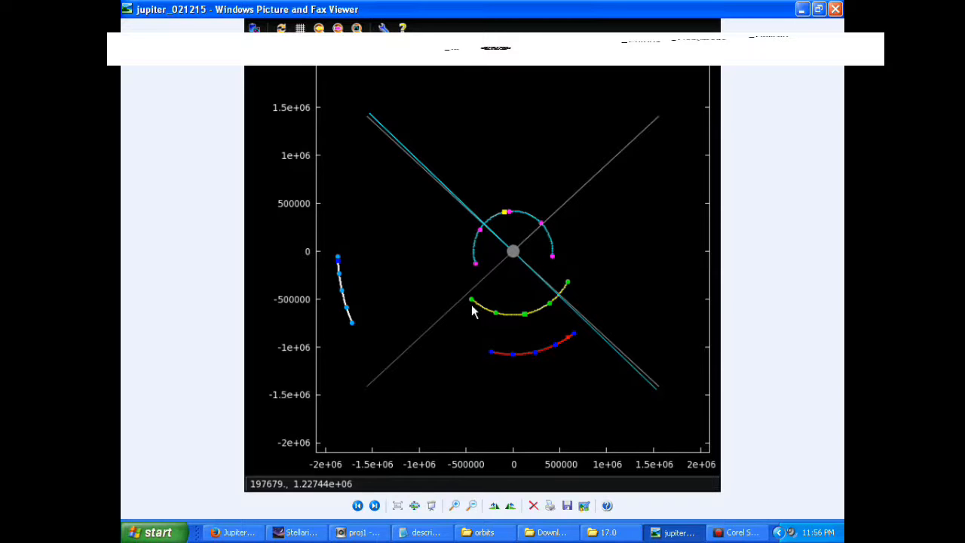
{"action": "mouse_move", "coordinate": [503, 320]}
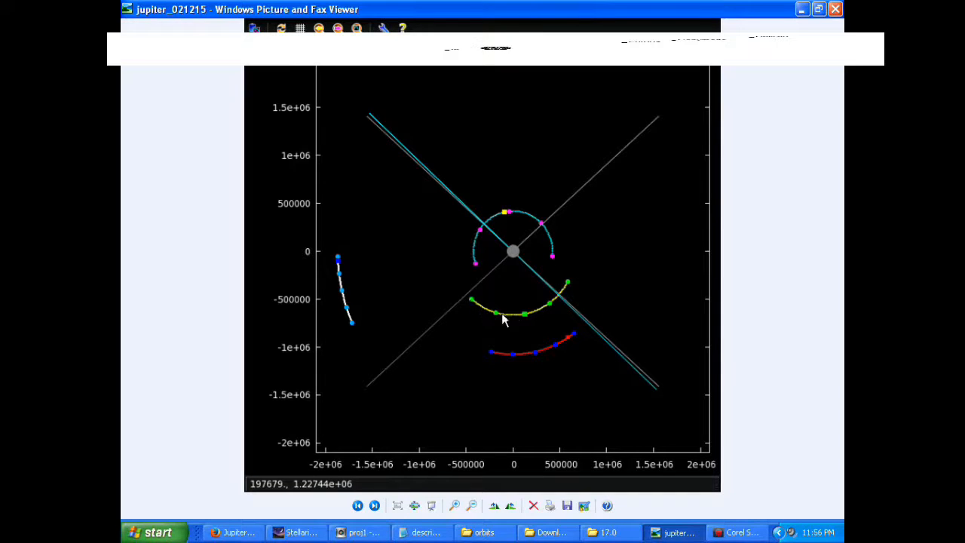
{"action": "mouse_move", "coordinate": [470, 308]}
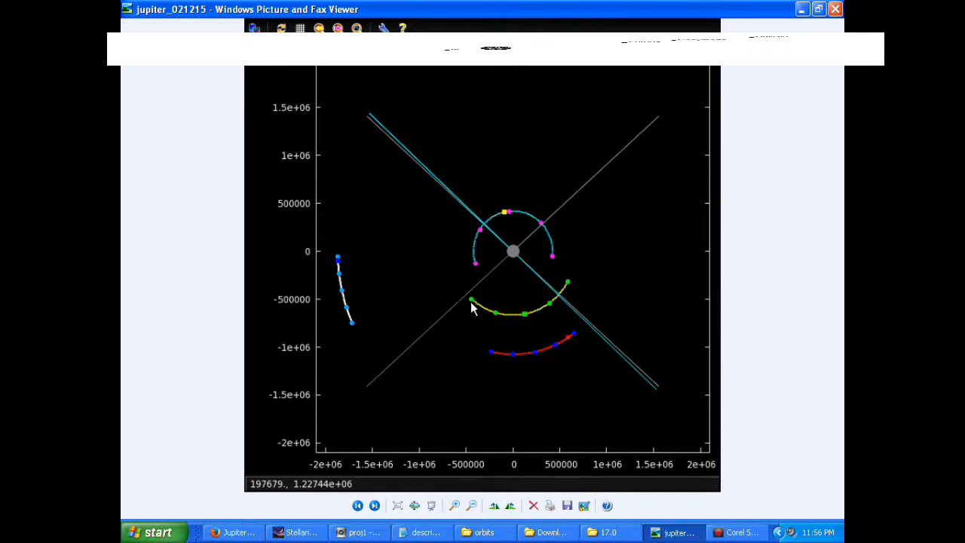
{"action": "mouse_move", "coordinate": [496, 364]}
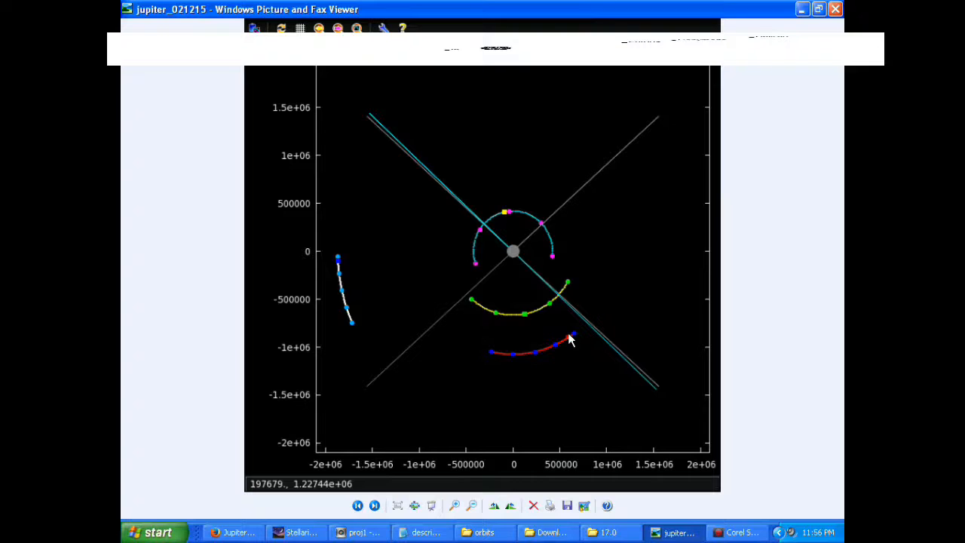
{"action": "mouse_move", "coordinate": [340, 265]}
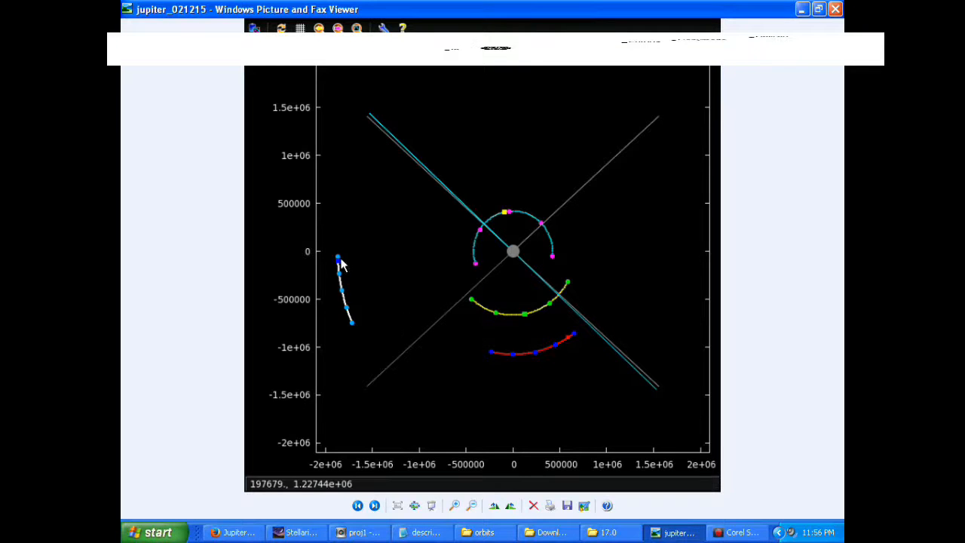
{"action": "mouse_move", "coordinate": [339, 280]}
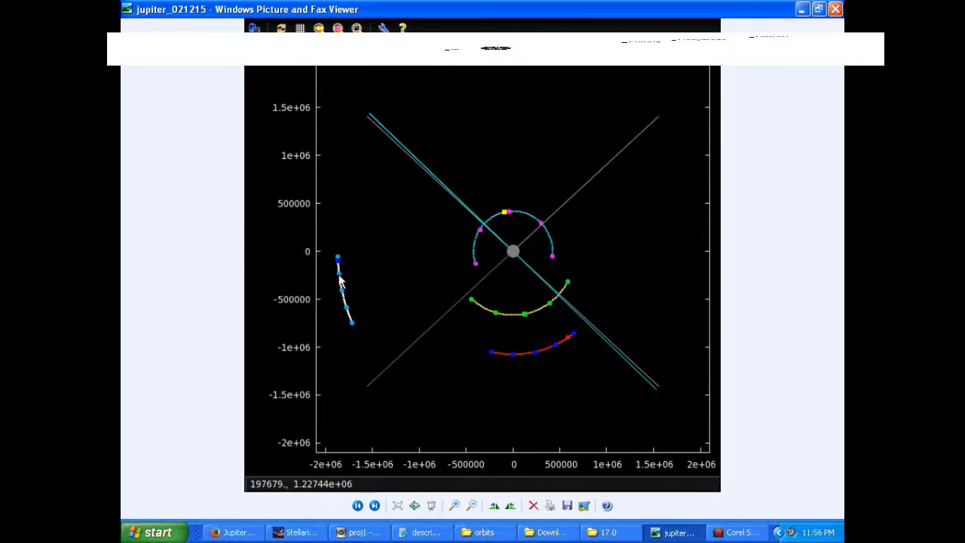
{"action": "mouse_move", "coordinate": [350, 329]}
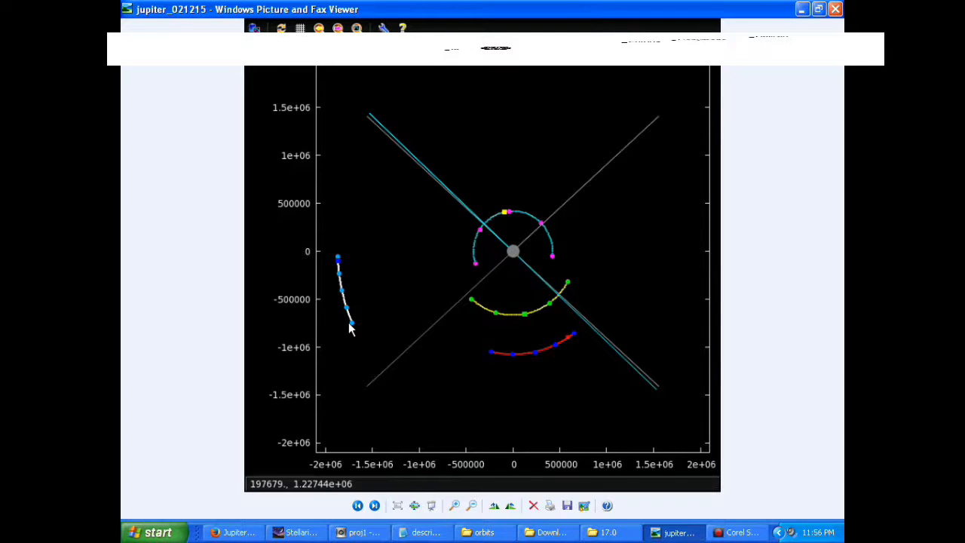
{"action": "mouse_move", "coordinate": [384, 240]}
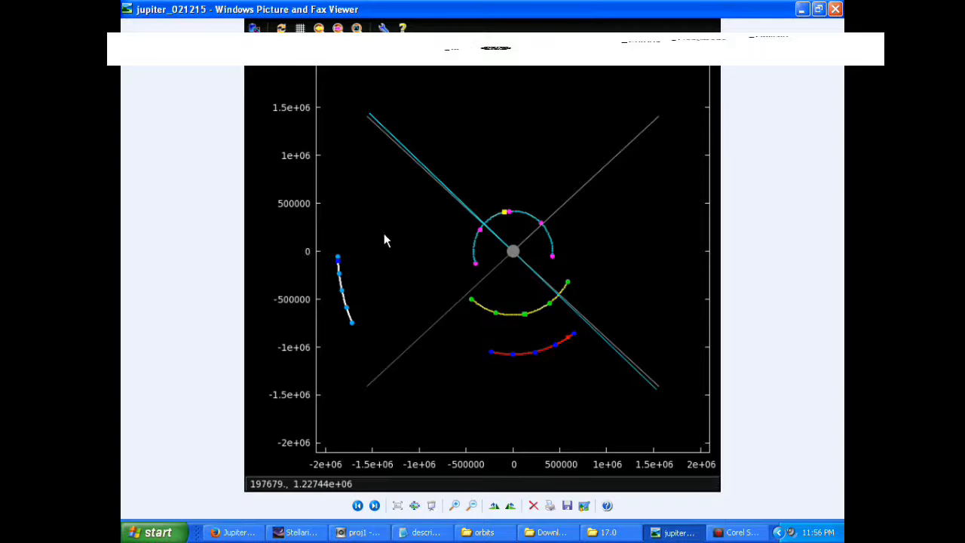
{"action": "mouse_move", "coordinate": [338, 264]}
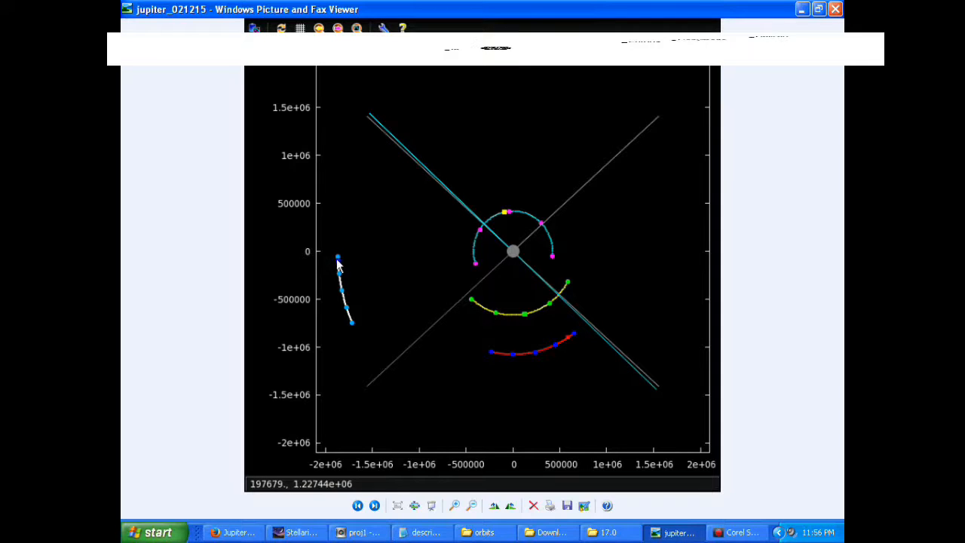
{"action": "mouse_move", "coordinate": [494, 264]}
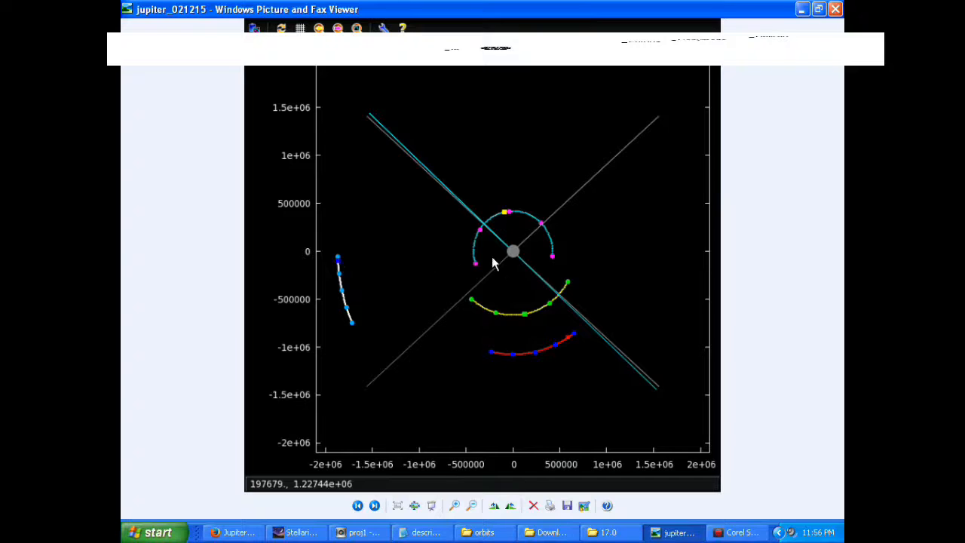
{"action": "mouse_move", "coordinate": [311, 181]}
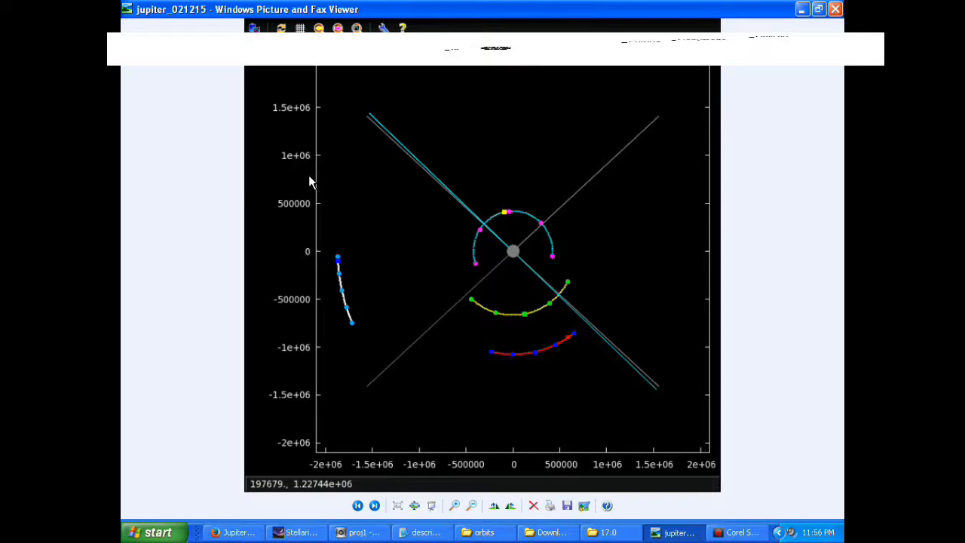
{"action": "mouse_move", "coordinate": [211, 177]}
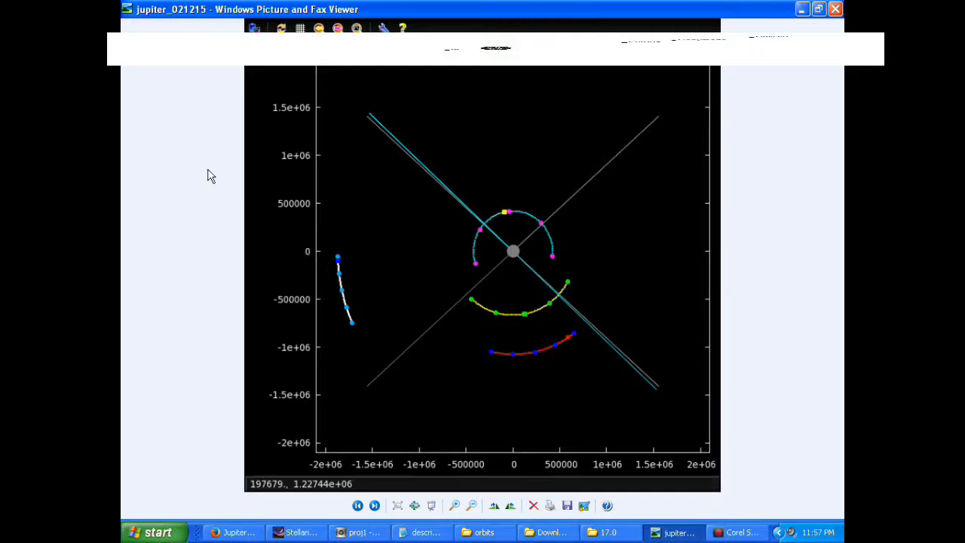
{"action": "mouse_move", "coordinate": [512, 324]}
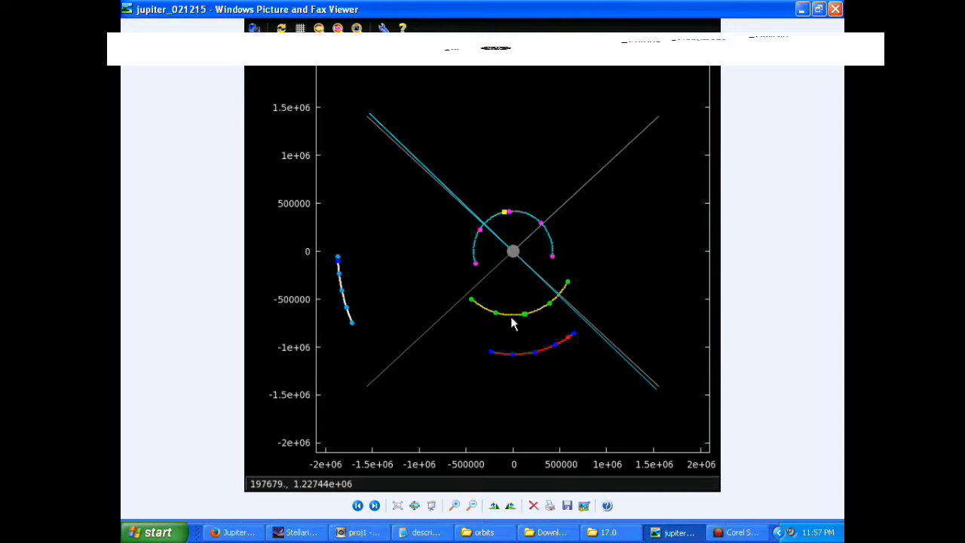
{"action": "mouse_move", "coordinate": [550, 236]}
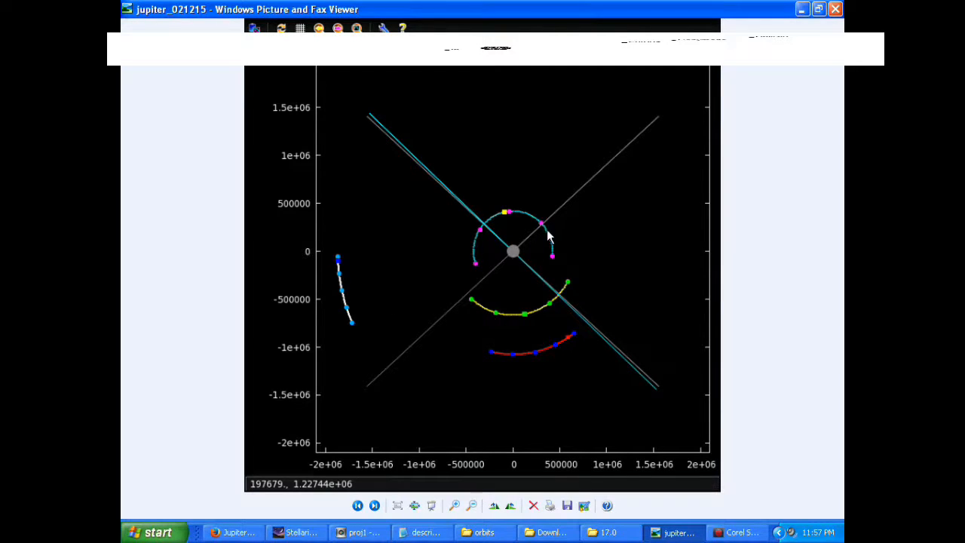
{"action": "mouse_move", "coordinate": [541, 229]}
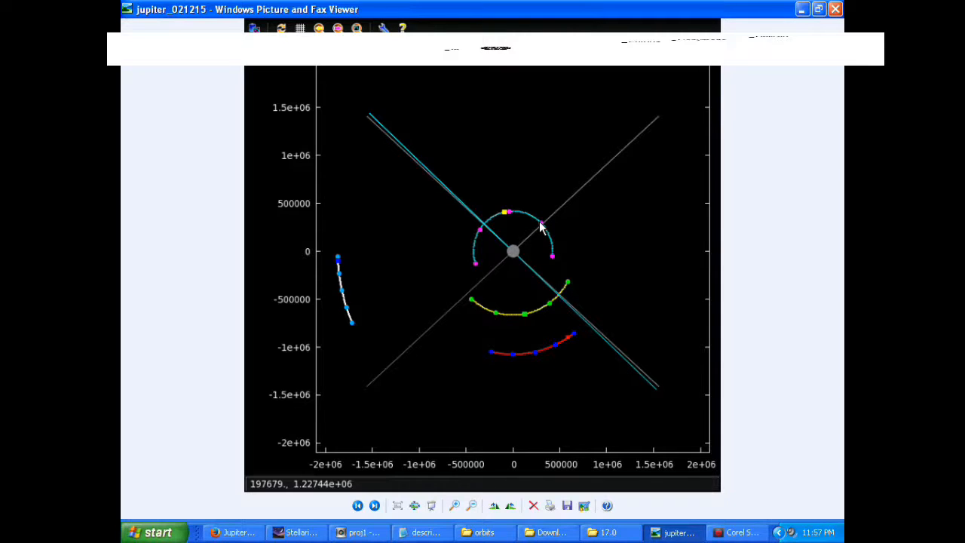
{"action": "mouse_move", "coordinate": [519, 225]}
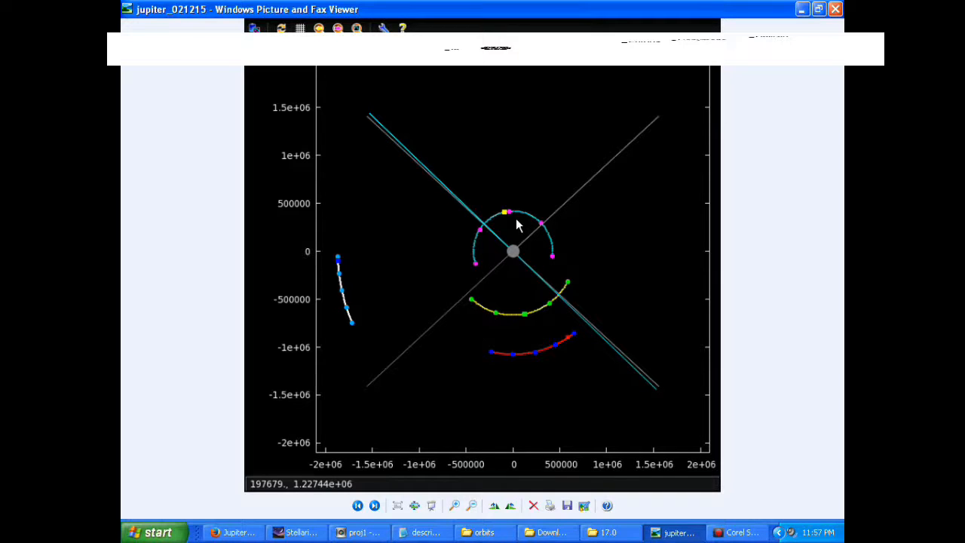
{"action": "mouse_move", "coordinate": [513, 220]}
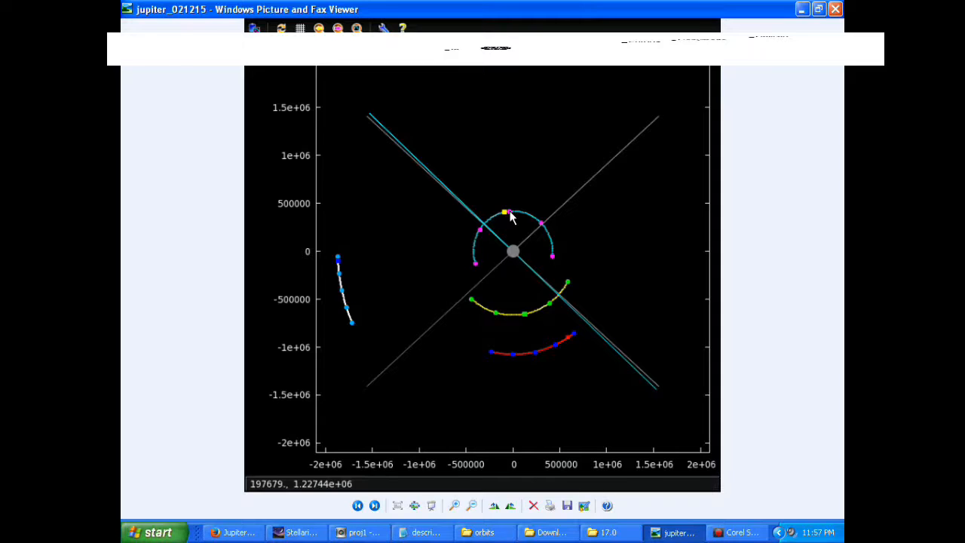
{"action": "mouse_move", "coordinate": [525, 323]}
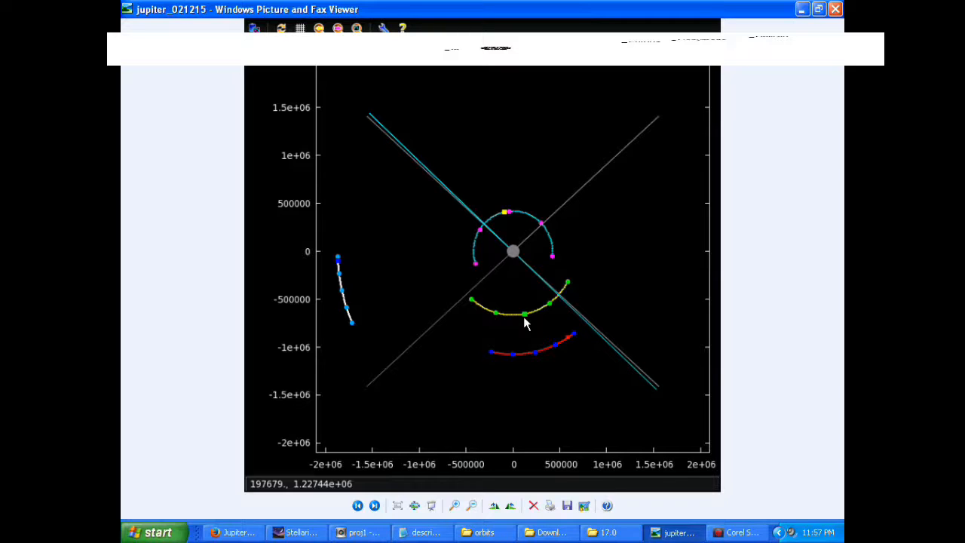
{"action": "mouse_move", "coordinate": [526, 318]}
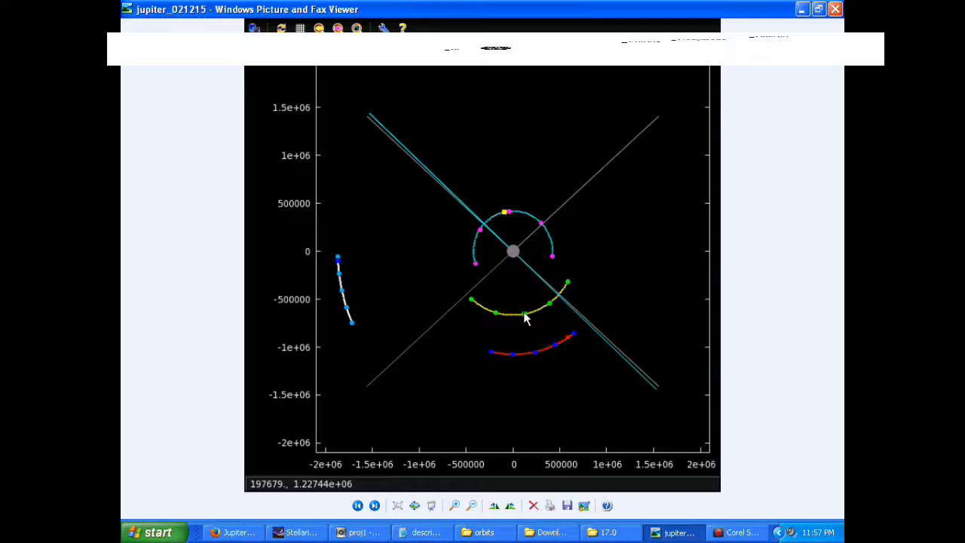
{"action": "mouse_move", "coordinate": [513, 248]}
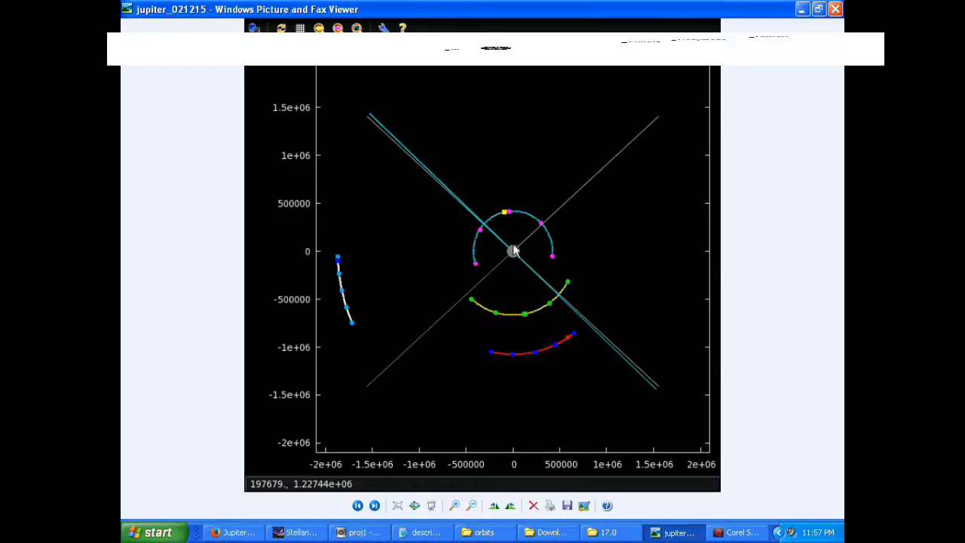
{"action": "mouse_move", "coordinate": [505, 218]}
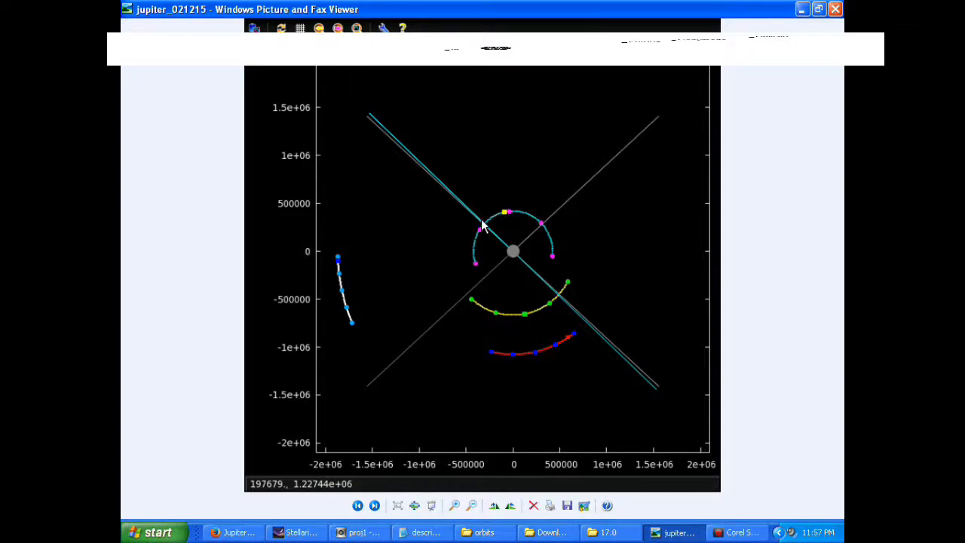
{"action": "mouse_move", "coordinate": [483, 240]}
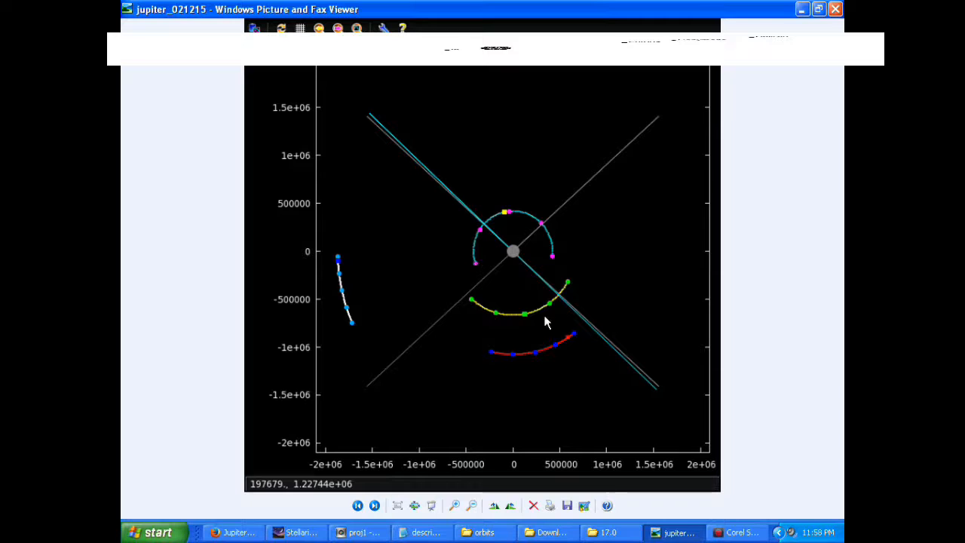
{"action": "mouse_move", "coordinate": [551, 308]}
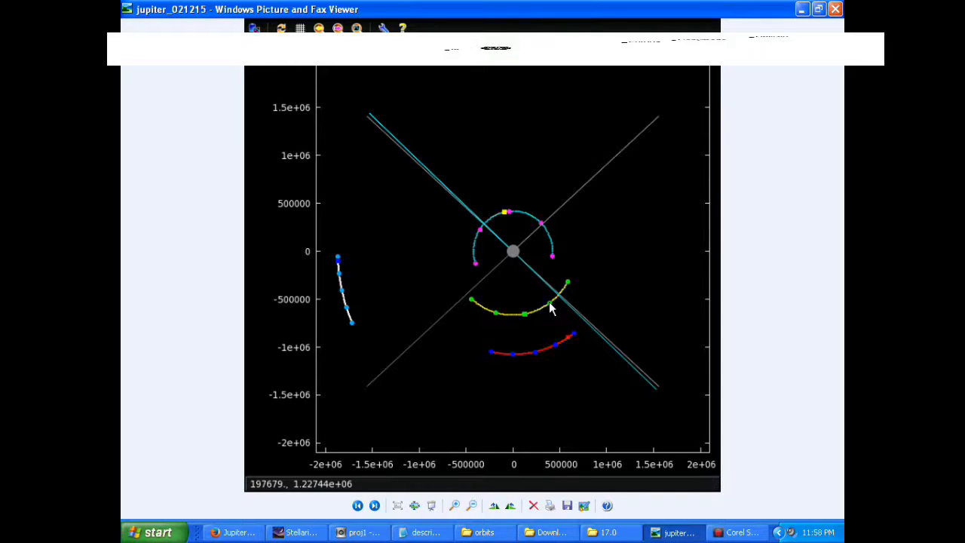
{"action": "mouse_move", "coordinate": [556, 299]}
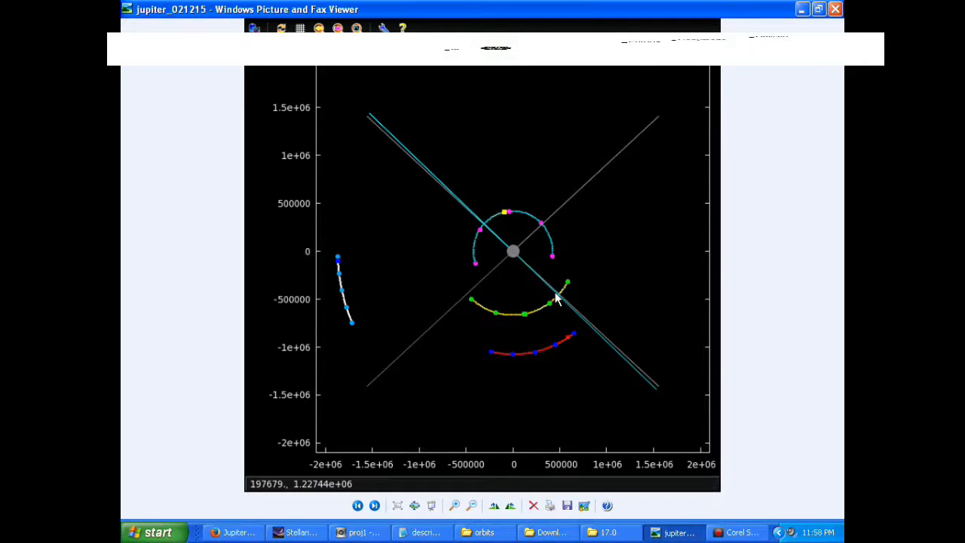
{"action": "mouse_move", "coordinate": [580, 505]}
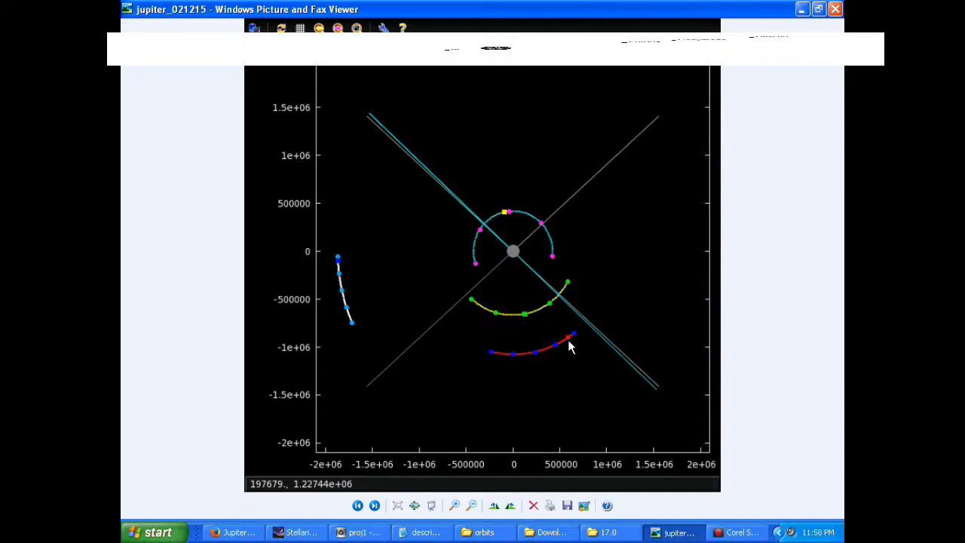
{"action": "mouse_move", "coordinate": [483, 279]}
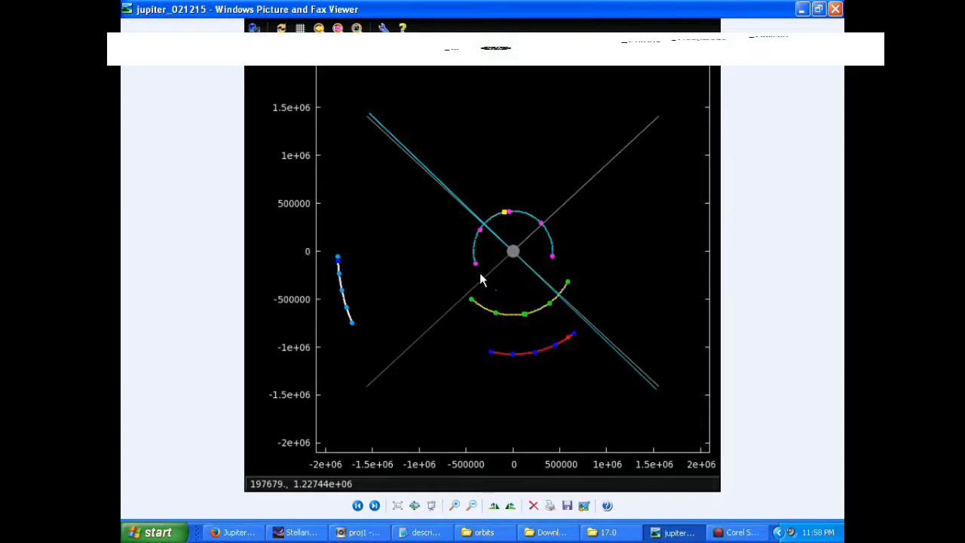
{"action": "mouse_move", "coordinate": [475, 257]}
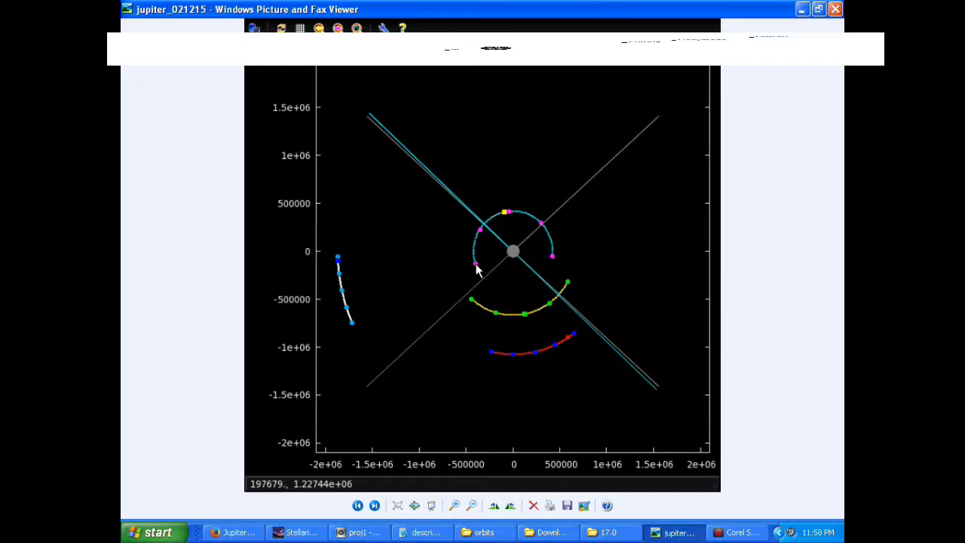
{"action": "mouse_move", "coordinate": [573, 295]}
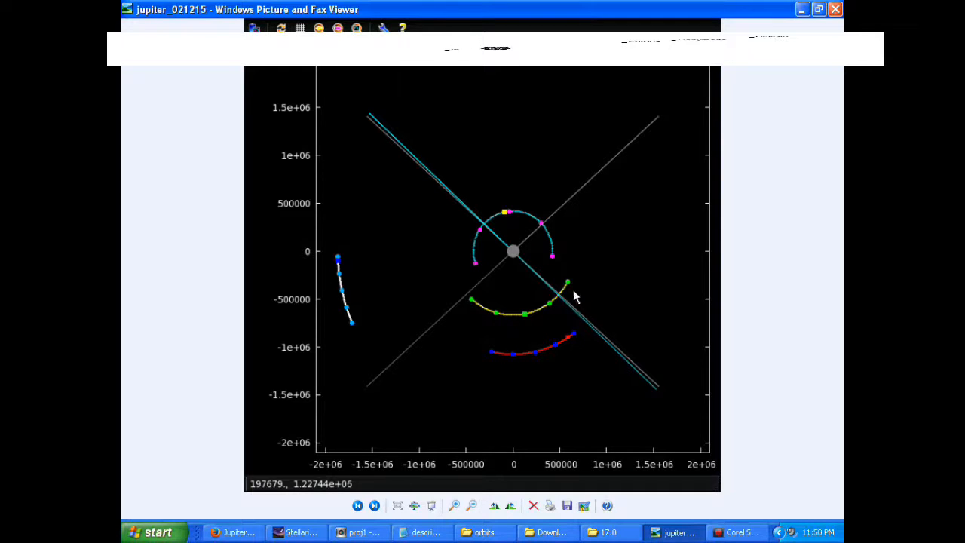
{"action": "mouse_move", "coordinate": [571, 288]}
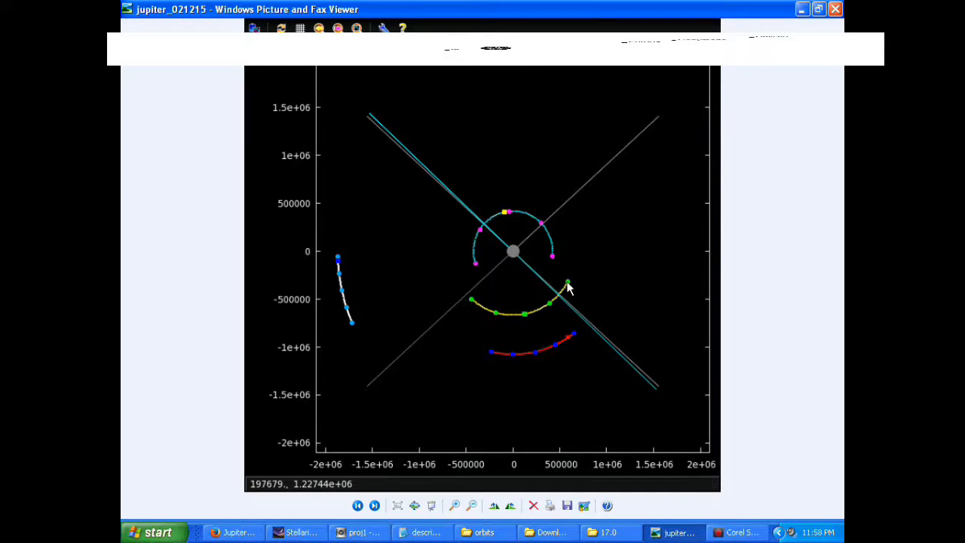
{"action": "mouse_move", "coordinate": [568, 294]}
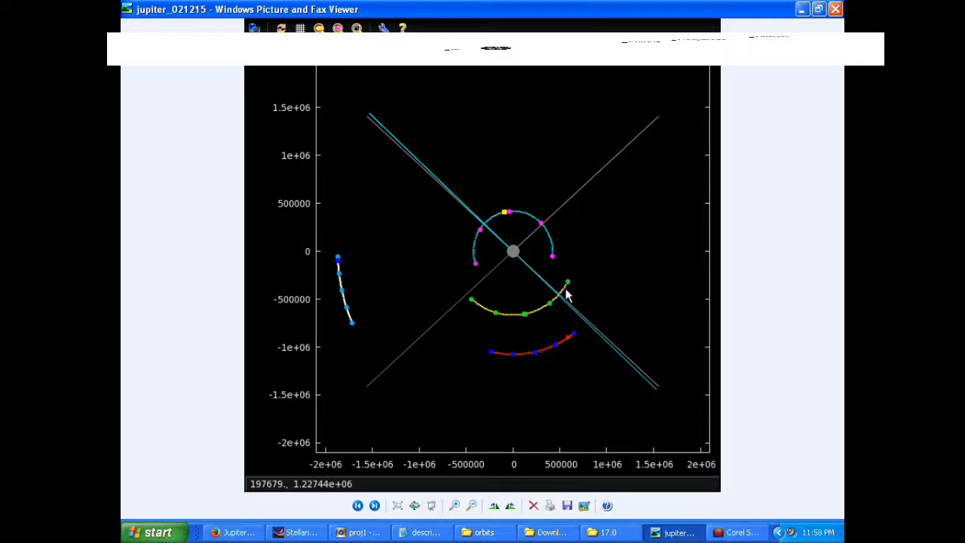
{"action": "mouse_move", "coordinate": [570, 286]}
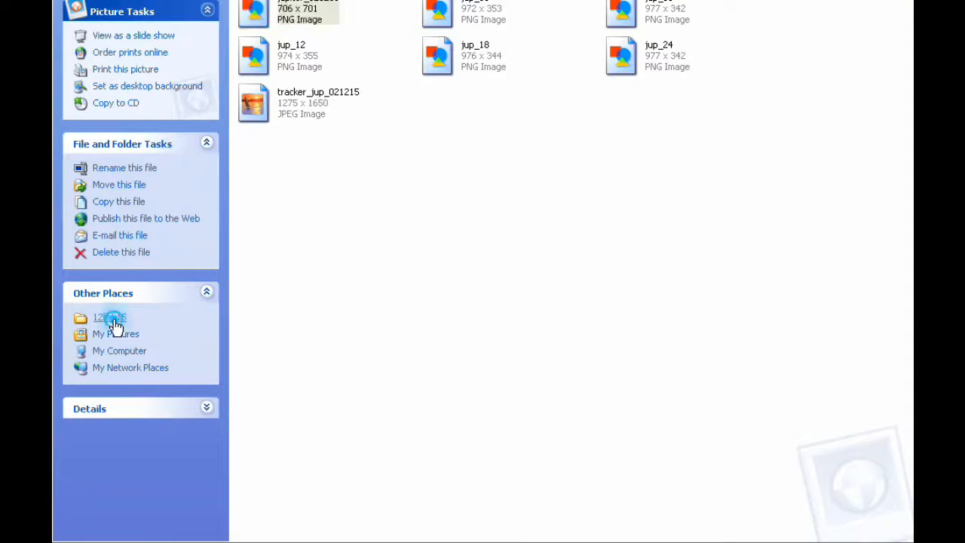
Go up to the 12feb15 day folder and enter its images folder of Jupiter files.
{"action": "left_click", "coordinate": [109, 317]}
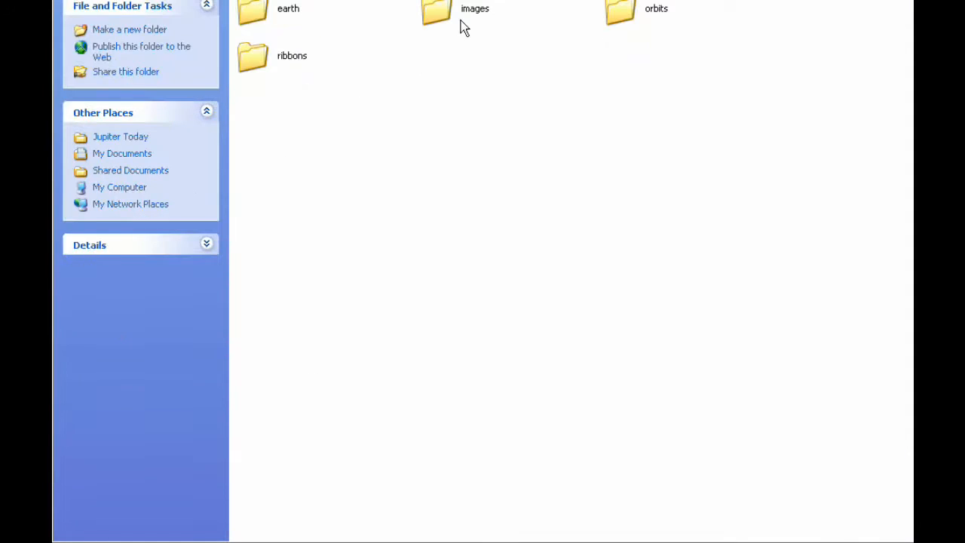
{"action": "double_click", "coordinate": [436, 13]}
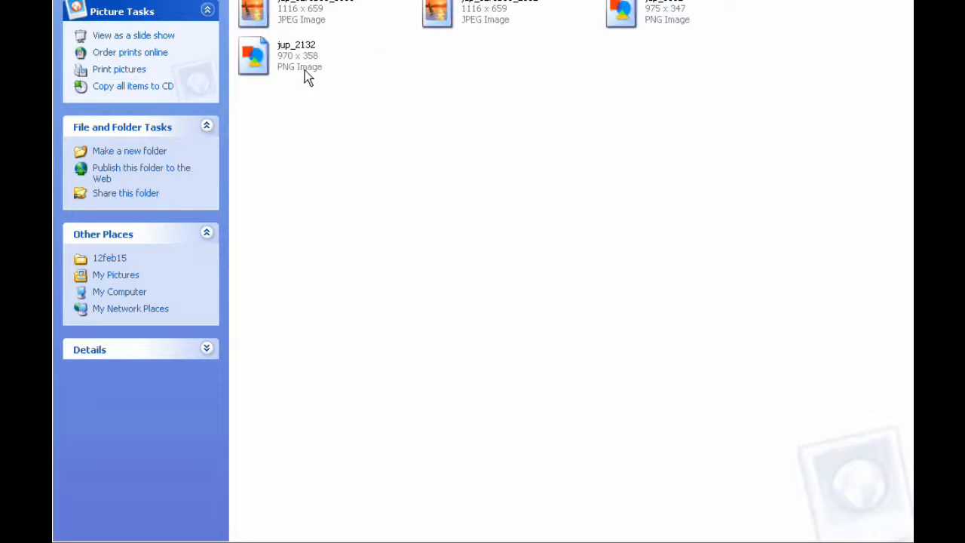
{"action": "mouse_move", "coordinate": [256, 12]}
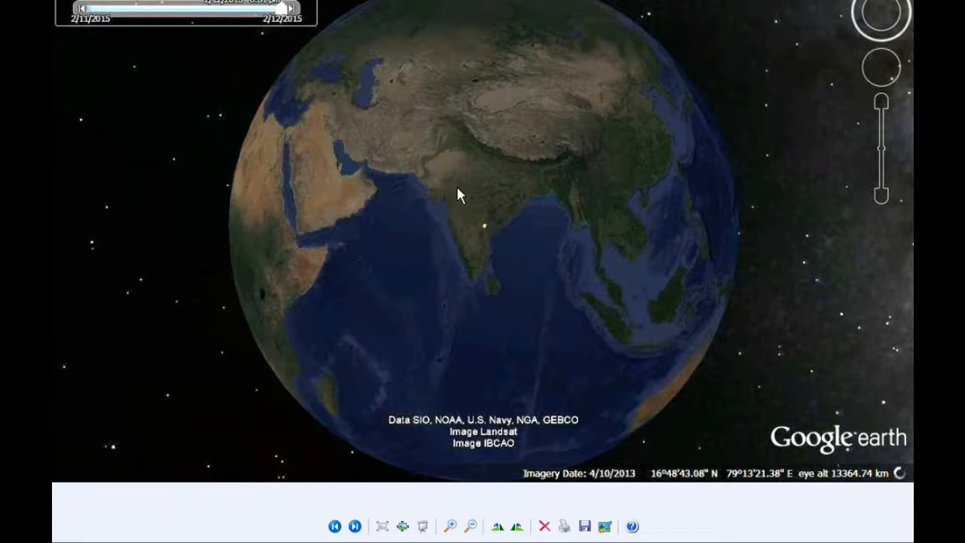
{"action": "mouse_move", "coordinate": [256, 38]}
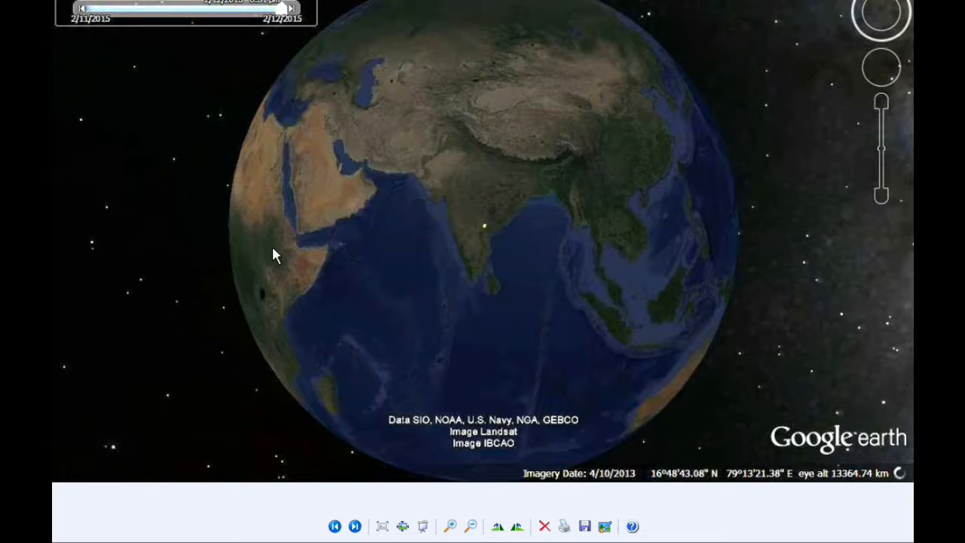
{"action": "mouse_move", "coordinate": [676, 402]}
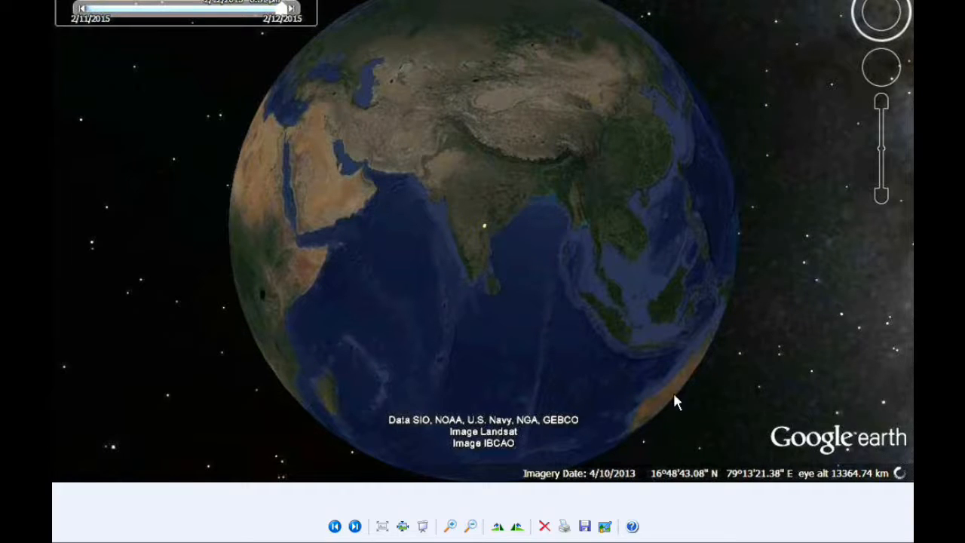
{"action": "mouse_move", "coordinate": [552, 285]}
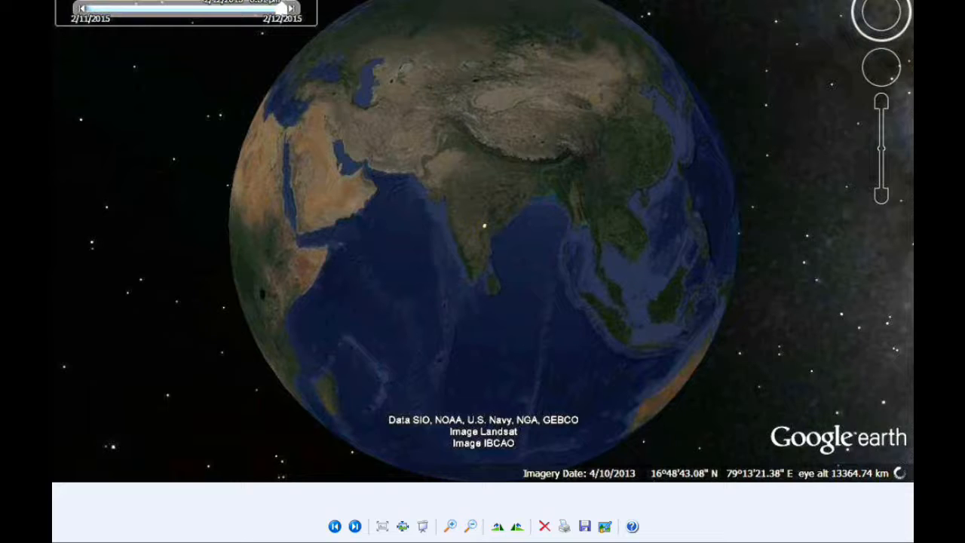
{"action": "mouse_move", "coordinate": [471, 9]}
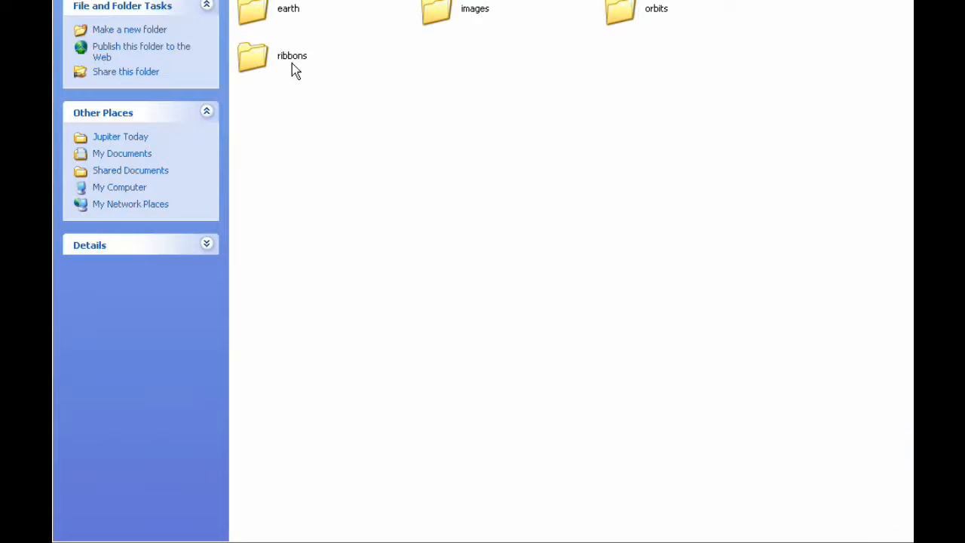
Enter the ribbons folder so its first red-wedge ribbon image shows in the viewer.
{"action": "double_click", "coordinate": [254, 57]}
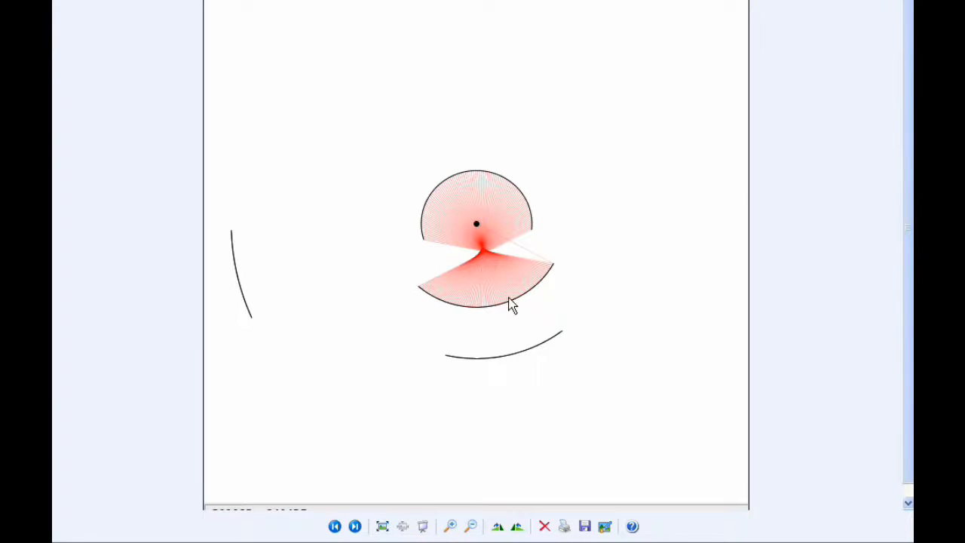
Advance through the ribbon images to the multicoloured combined ribbon picture.
{"action": "left_click", "coordinate": [355, 527]}
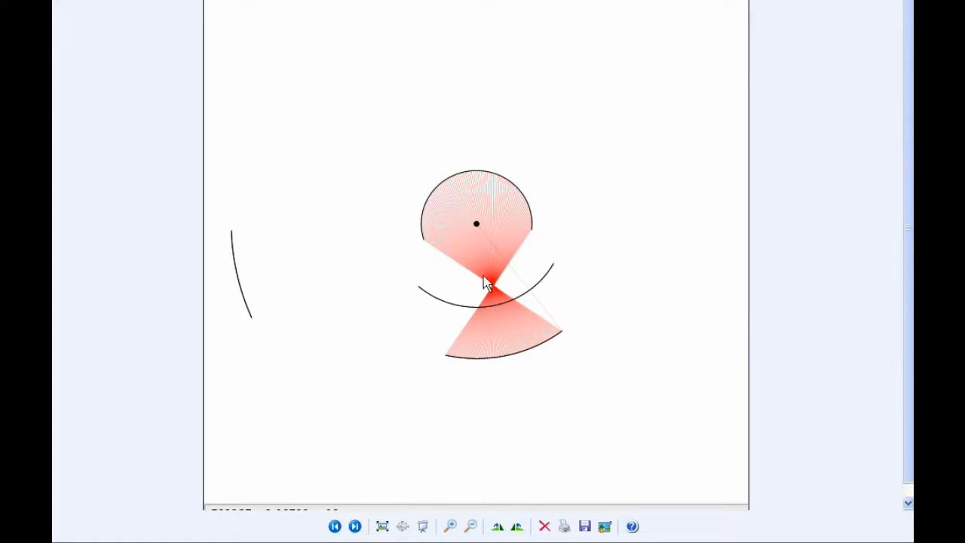
{"action": "mouse_move", "coordinate": [462, 172]}
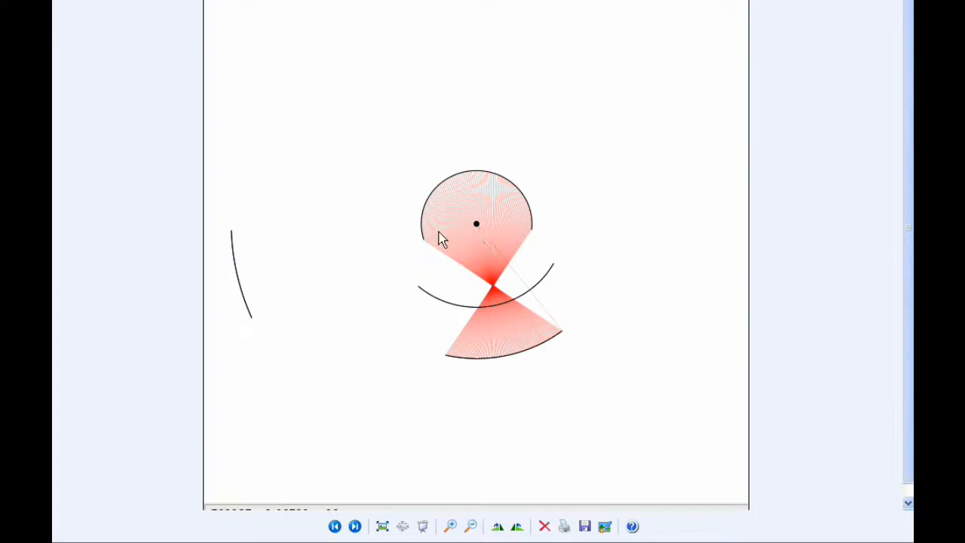
{"action": "mouse_move", "coordinate": [481, 262]}
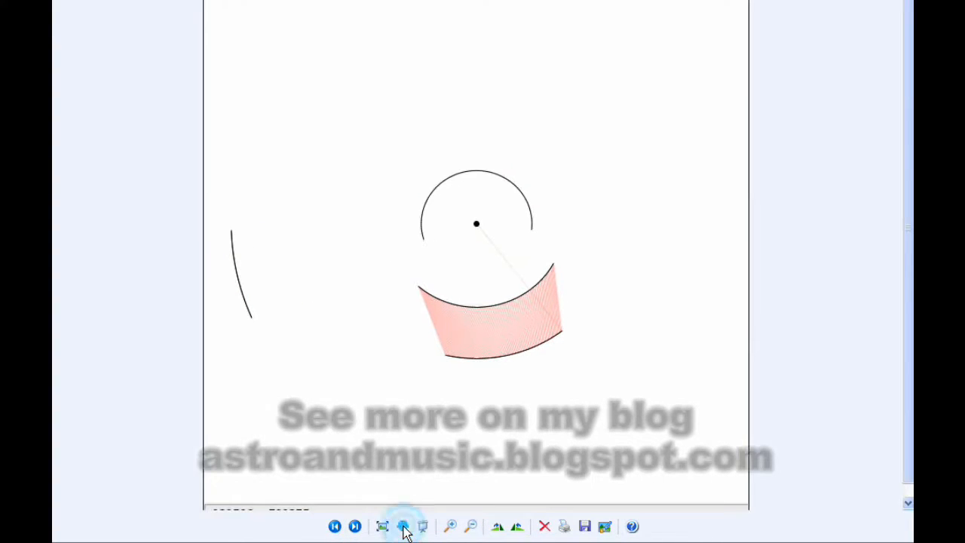
{"action": "mouse_move", "coordinate": [355, 525]}
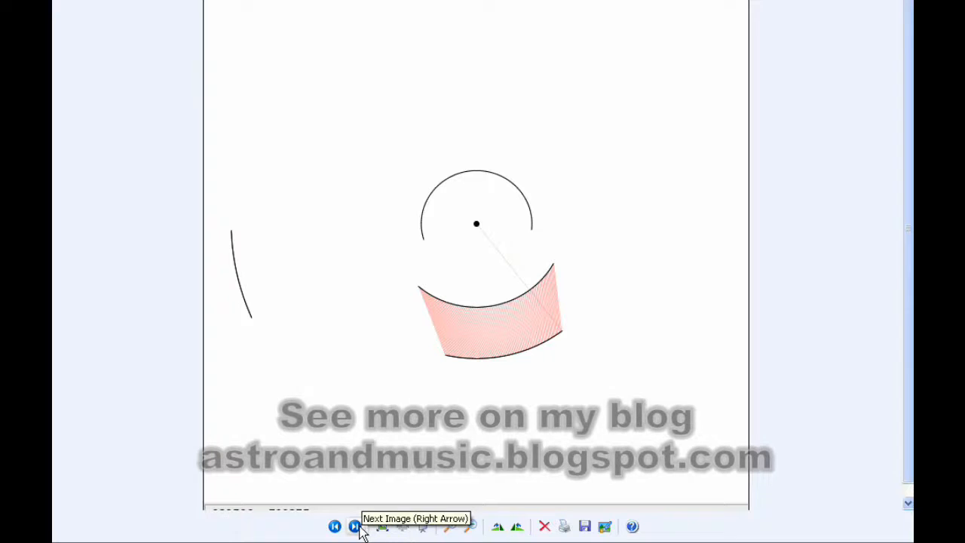
{"action": "left_click", "coordinate": [353, 527]}
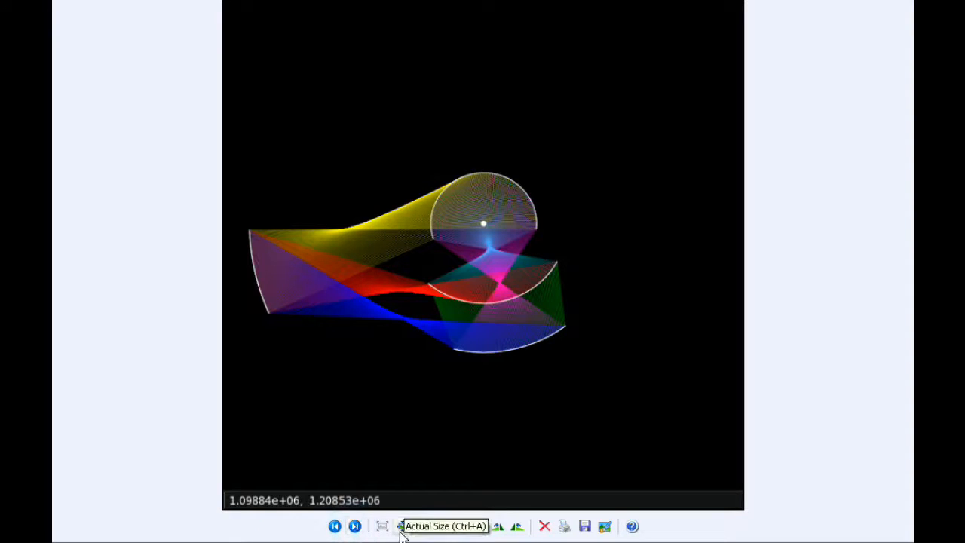
{"action": "left_click", "coordinate": [401, 526]}
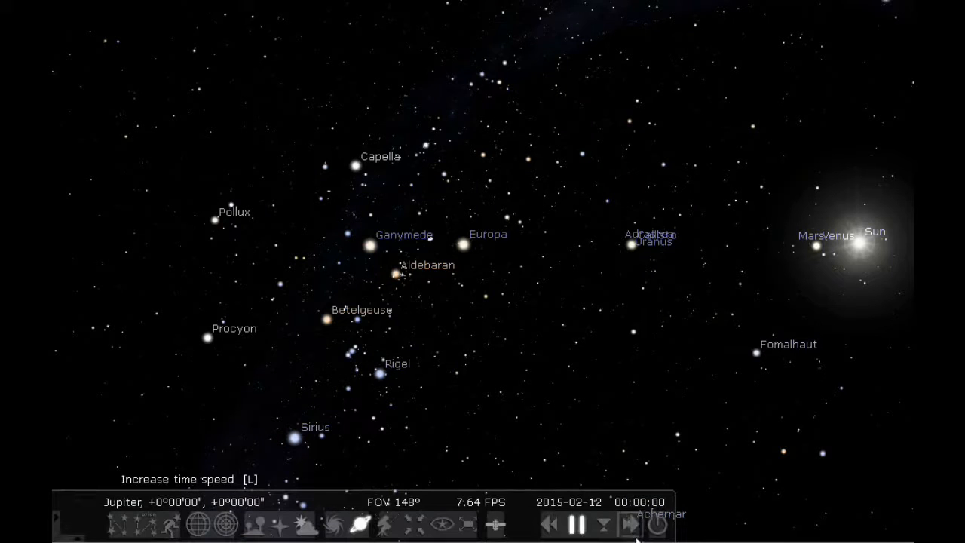
Increase time speed twice so the Jupiter sky runs to about 23:25 on 2015-02-12.
{"action": "left_click", "coordinate": [629, 524]}
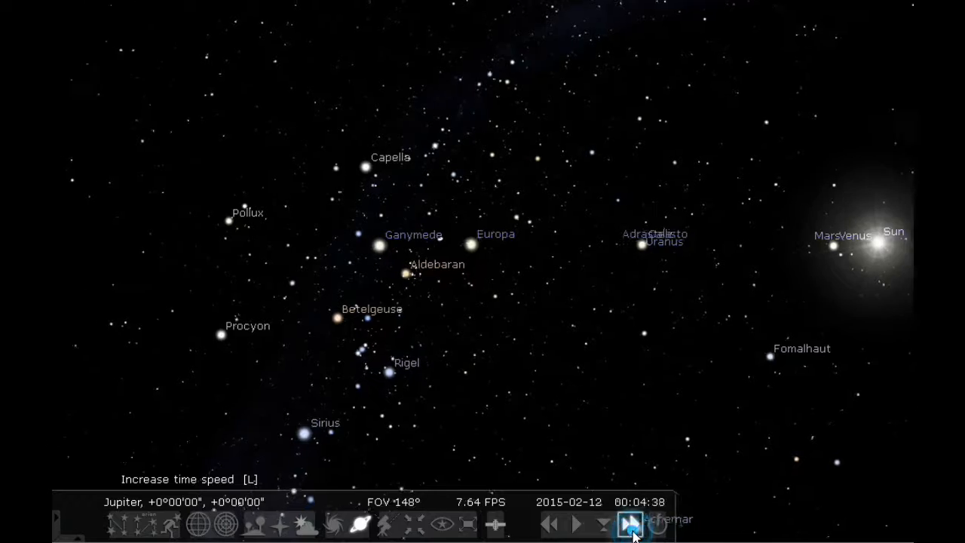
{"action": "left_click", "coordinate": [629, 523]}
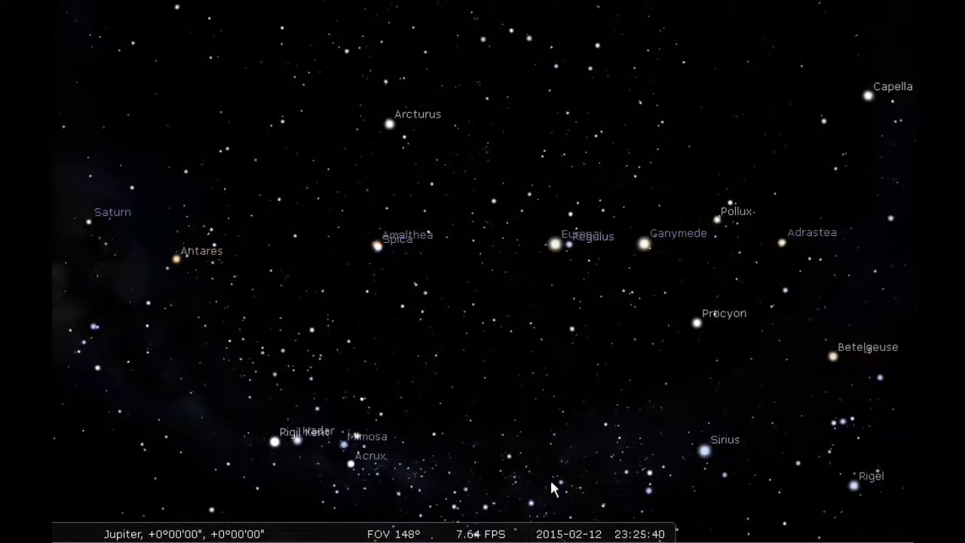
Page through the community Jupiter photos to Russell Bateman's February 8 shot.
{"action": "left_click", "coordinate": [576, 524]}
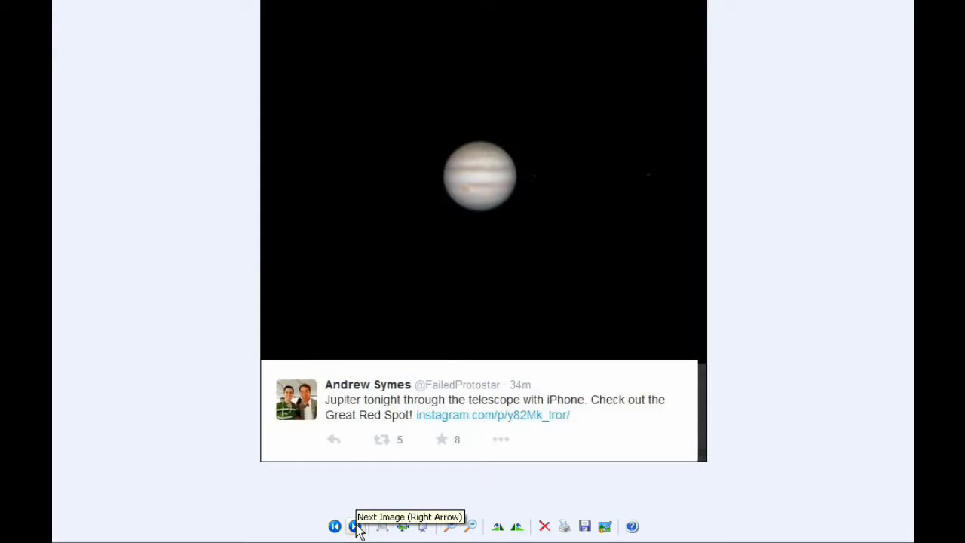
{"action": "left_click", "coordinate": [354, 526]}
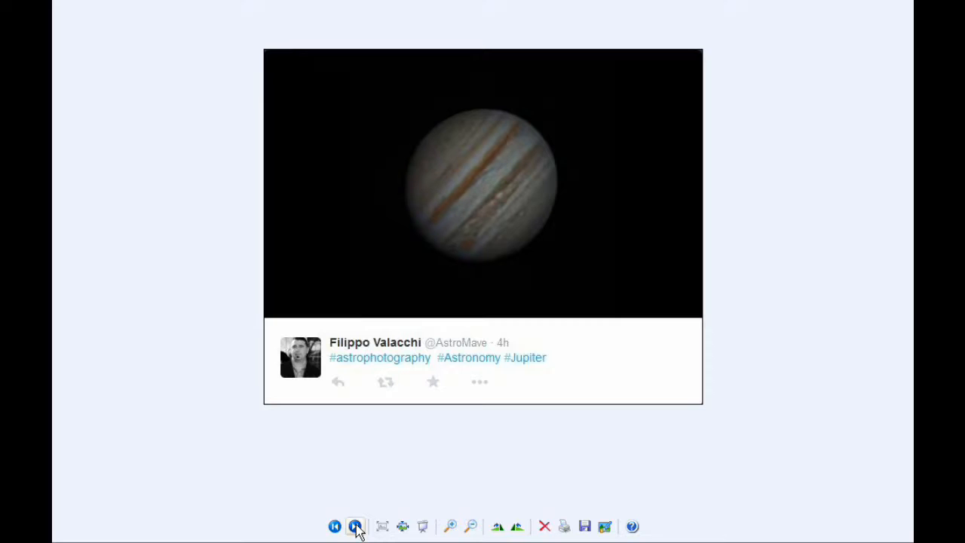
{"action": "left_click", "coordinate": [356, 527]}
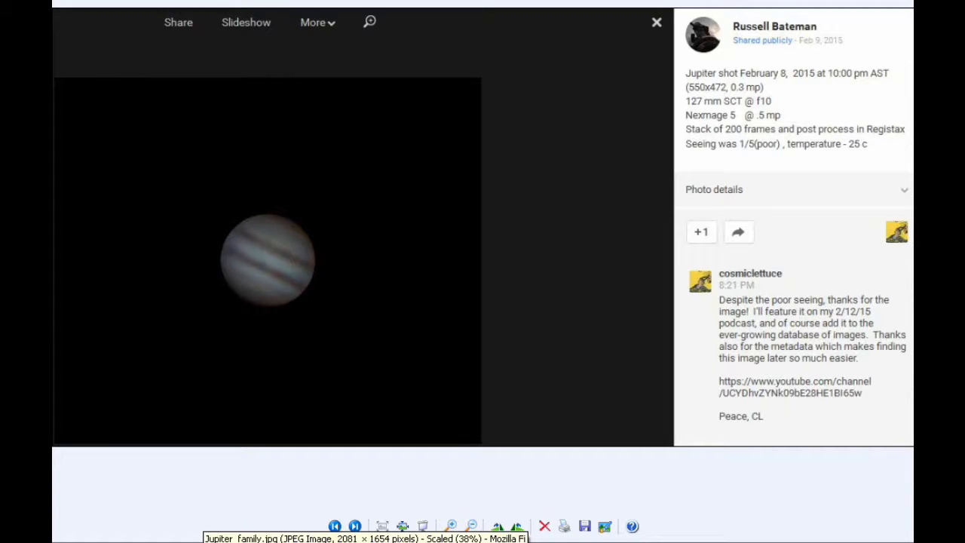
{"action": "mouse_move", "coordinate": [445, 452]}
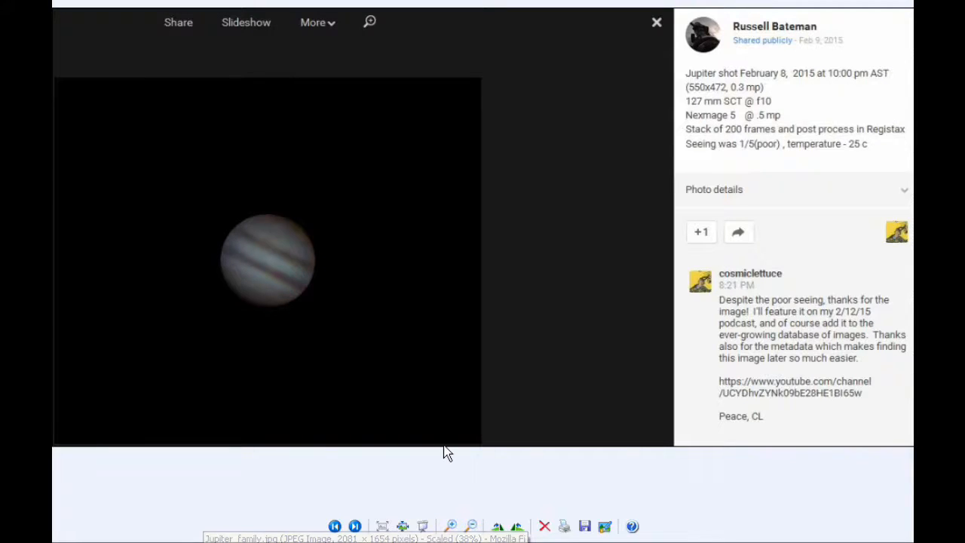